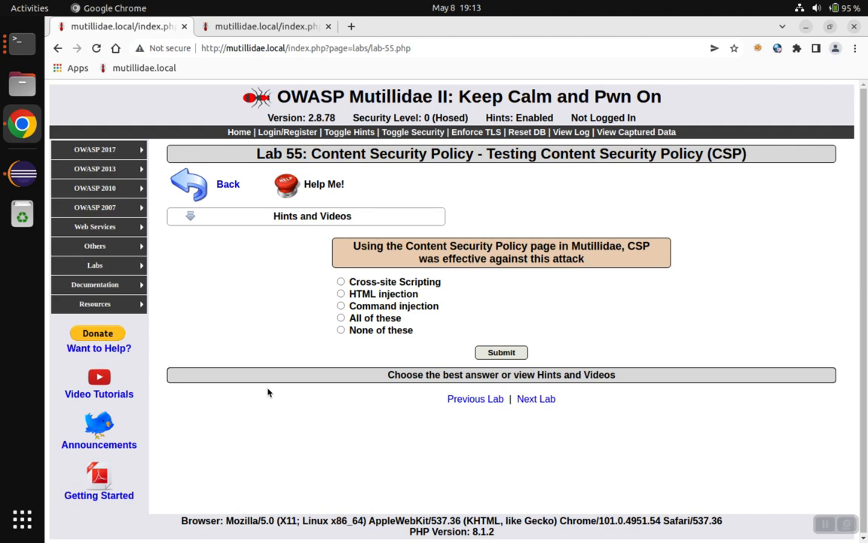
pyautogui.moveTo(436, 303)
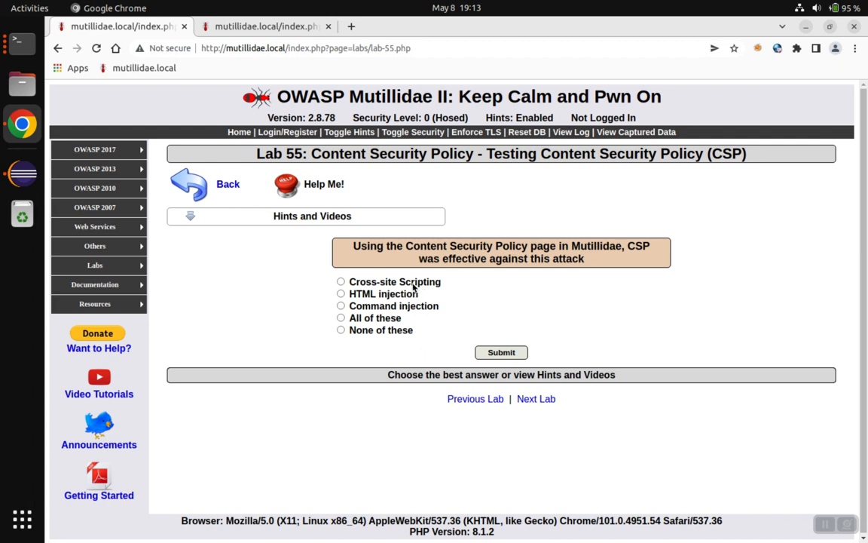
pyautogui.moveTo(413, 288)
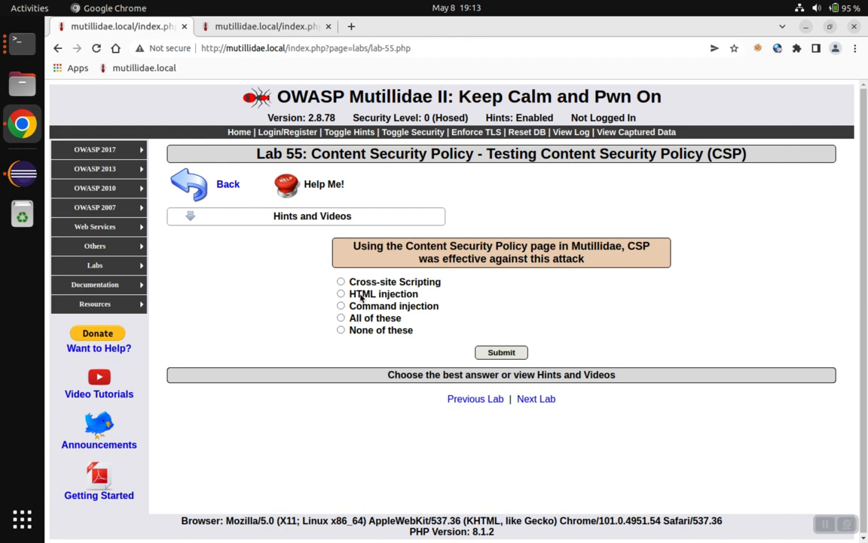
pyautogui.moveTo(371, 300)
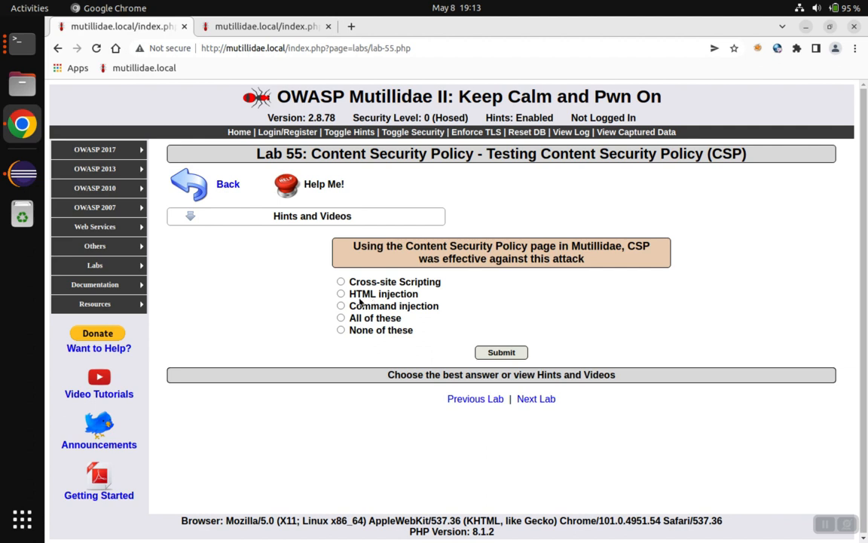
pyautogui.moveTo(365, 285)
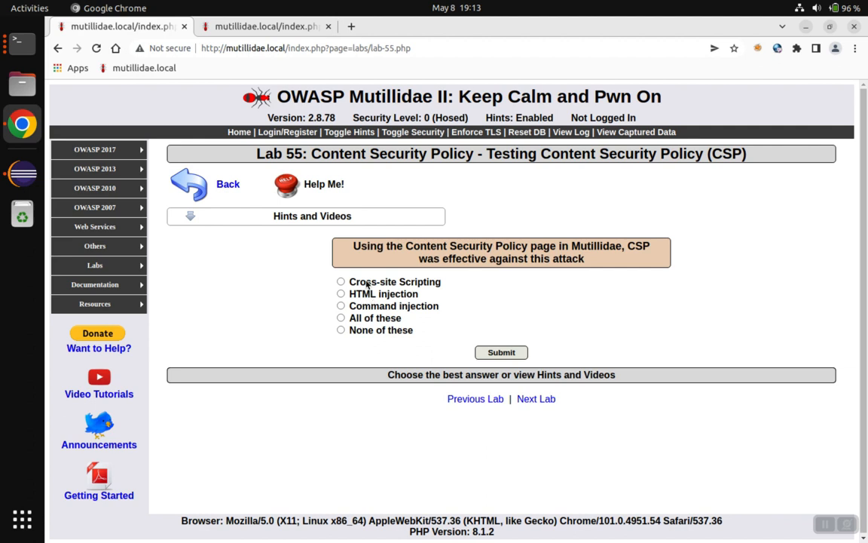
# Step: Toggle between the Cross-site Scripting and Command injection choices, then switch to the CSP page tab
pyautogui.click(340, 282)
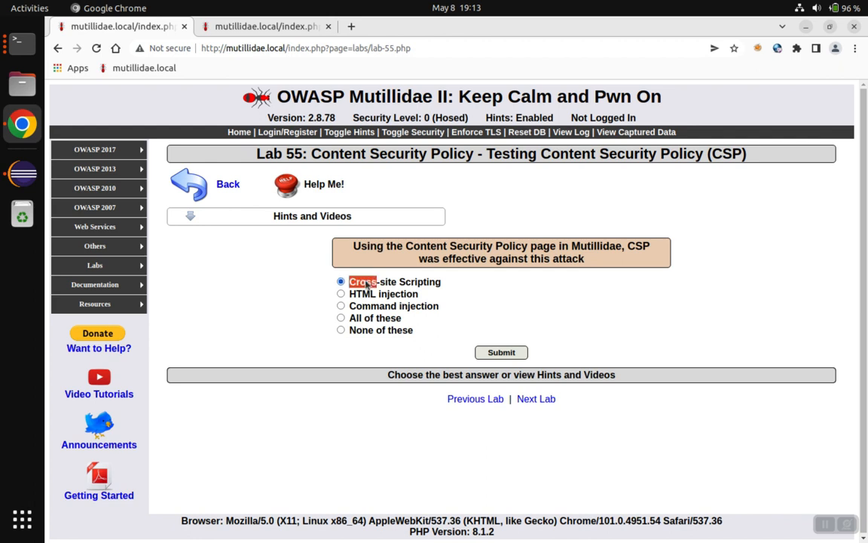
pyautogui.click(341, 304)
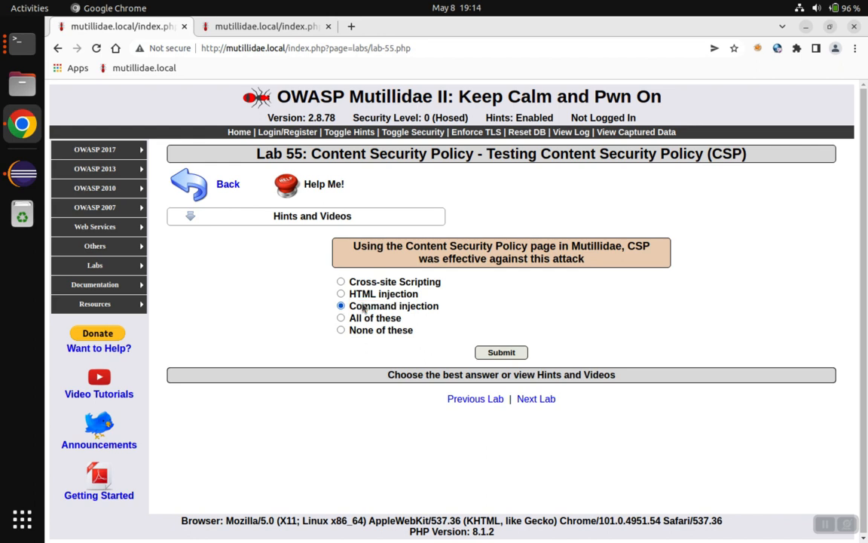
pyautogui.moveTo(369, 293)
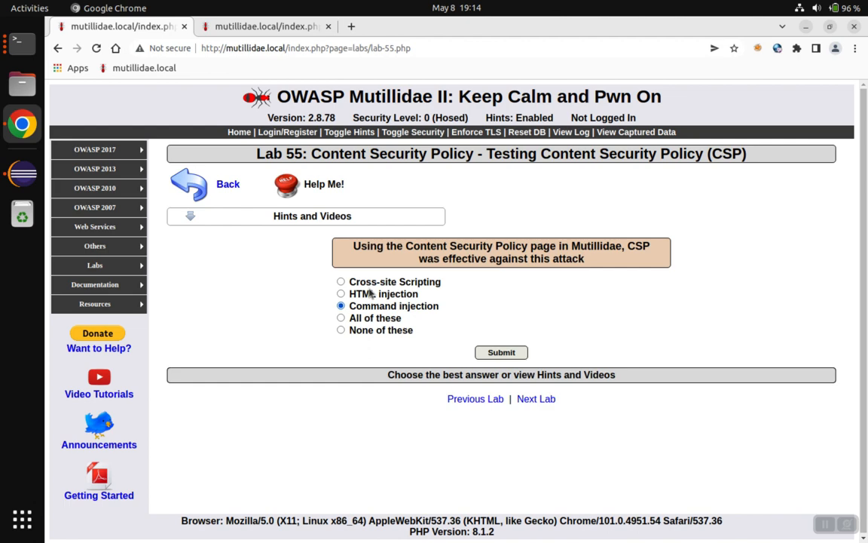
pyautogui.click(340, 282)
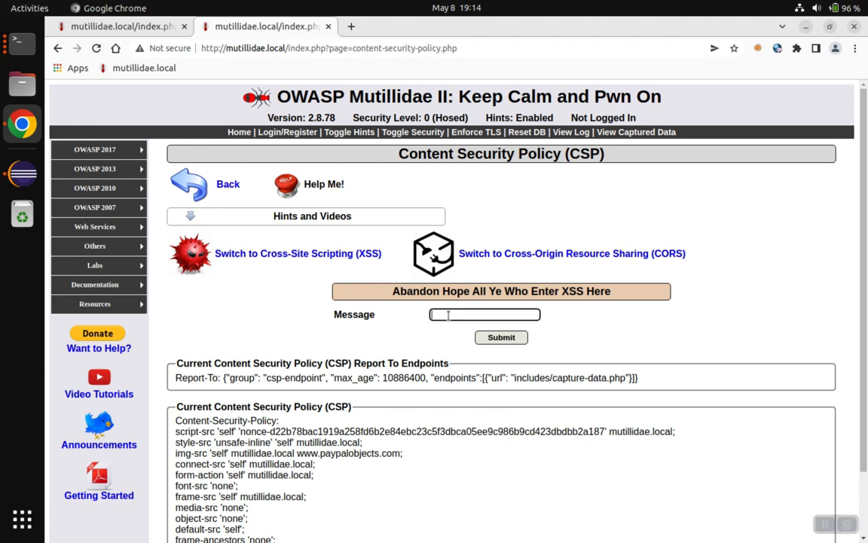
# Step: Submit <h1>Hello</h1> as the message so Hello renders as a large heading in the results
pyautogui.write('<h1')
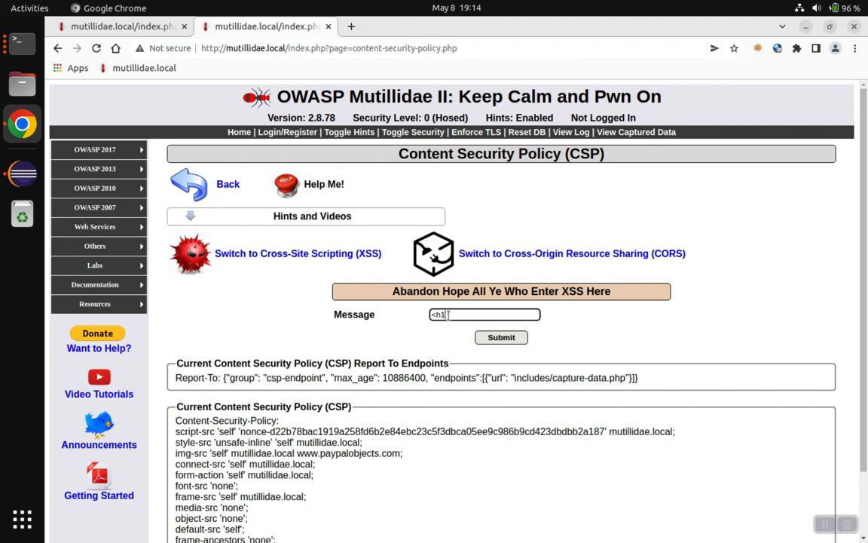
pyautogui.write('>Hello</h1>')
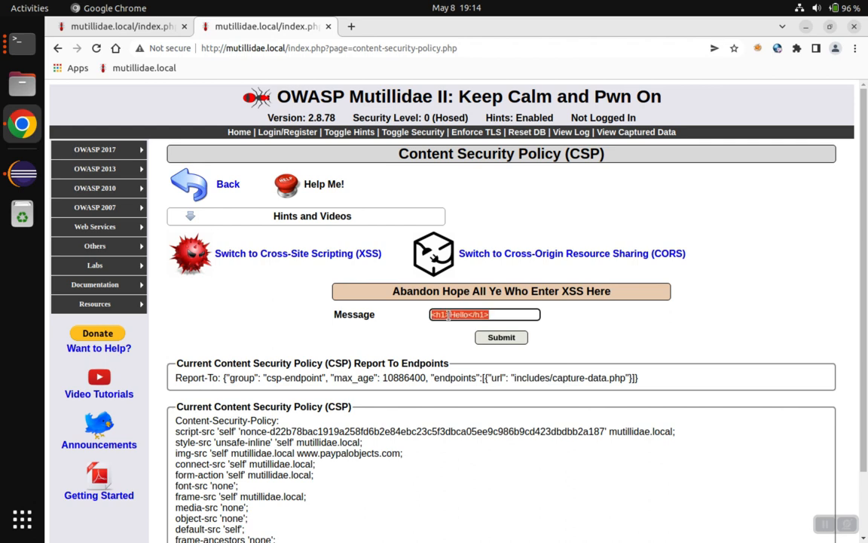
pyautogui.click(500, 338)
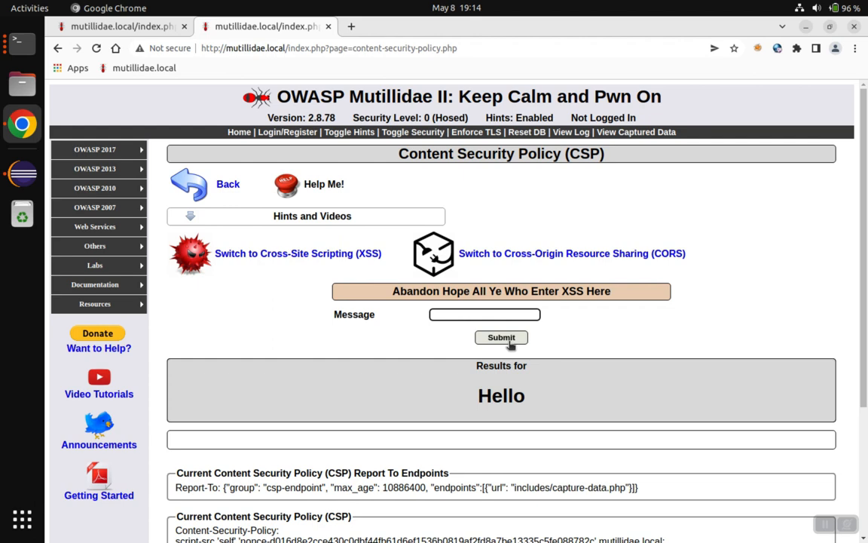
pyautogui.doubleClick(501, 395)
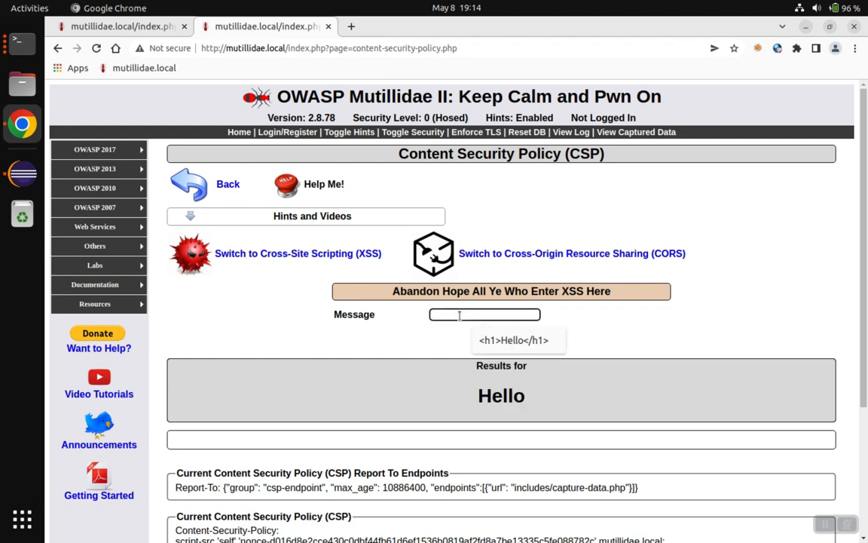
# Step: Submit <script>alert(9);</script> as the message and observe no alert and empty results
pyautogui.write('<script>')
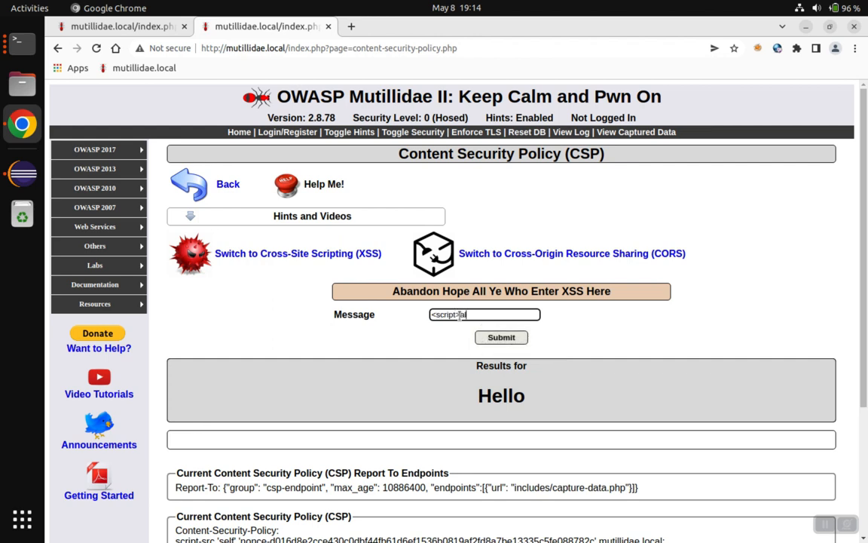
pyautogui.write('alert')
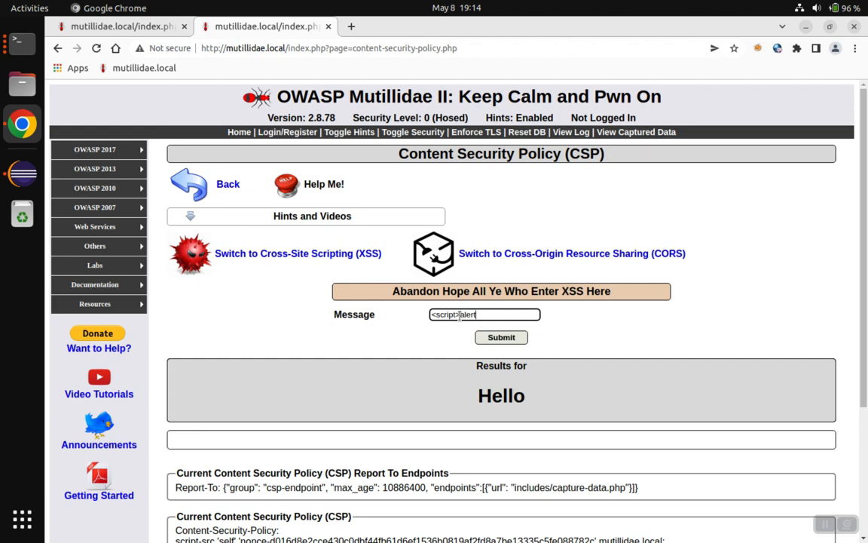
pyautogui.write('9);')
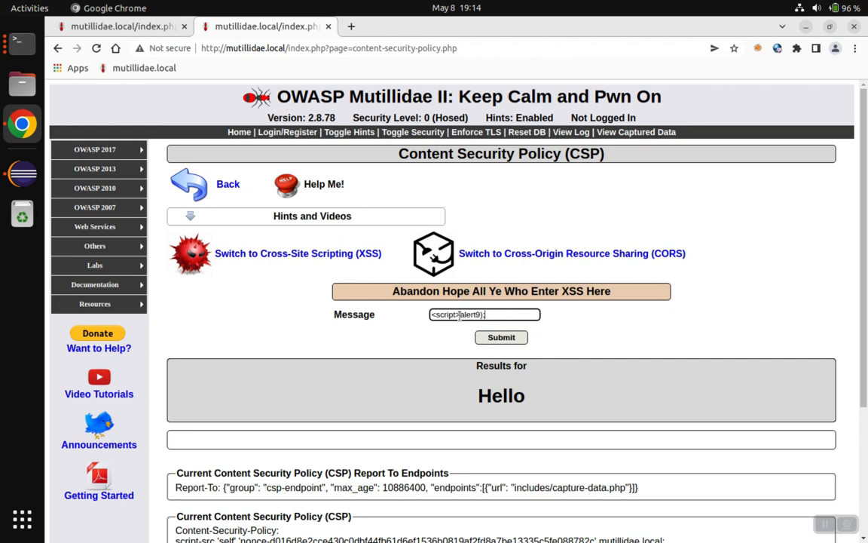
pyautogui.write('</script>')
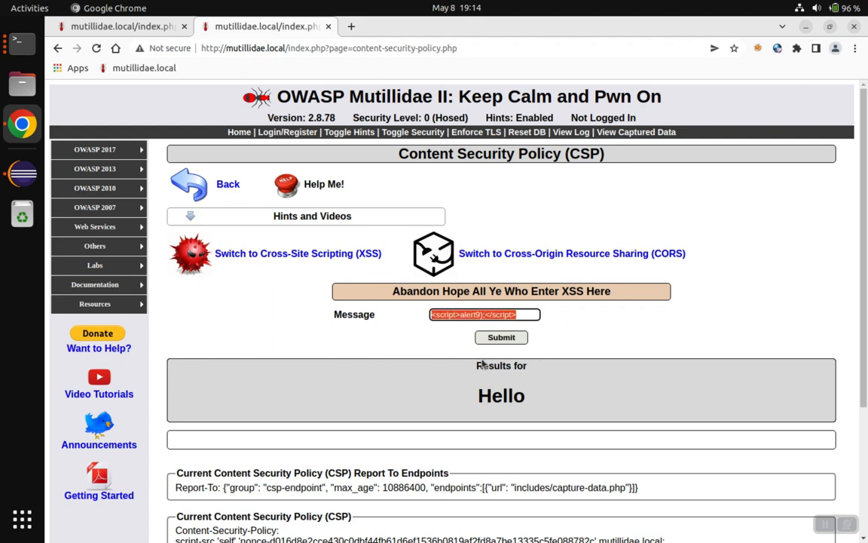
pyautogui.click(501, 338)
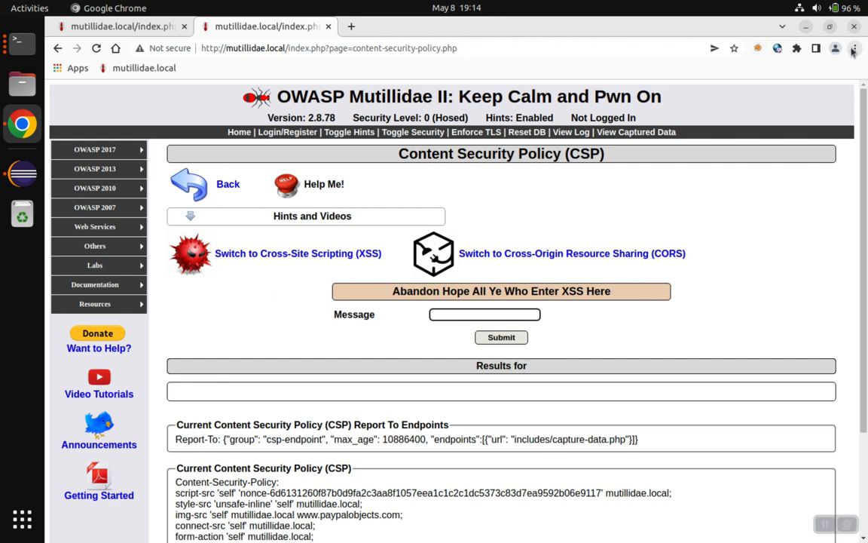
# Step: Briefly inspect the CSP page in Chrome DevTools, then submit Cross-site Scripting as the Lab 55 answer
pyautogui.click(854, 48)
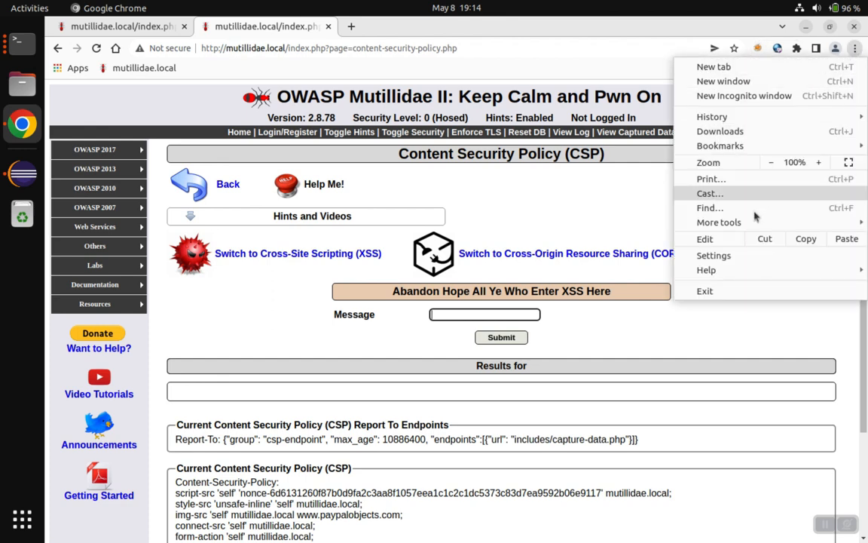
pyautogui.moveTo(719, 222)
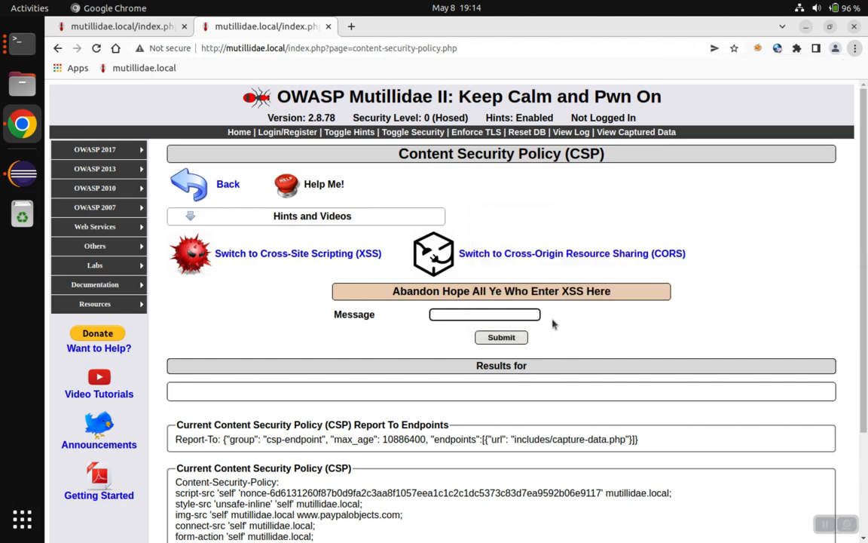
pyautogui.press('F12')
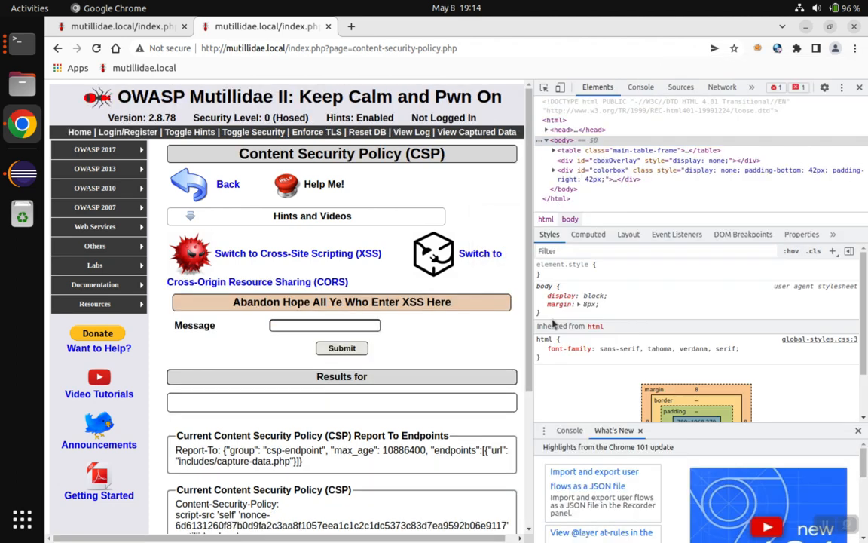
pyautogui.click(639, 86)
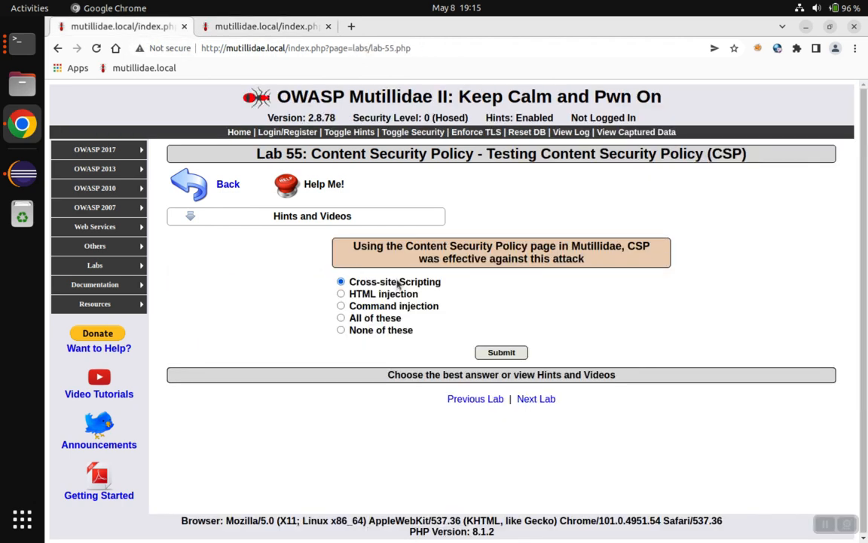
pyautogui.click(500, 352)
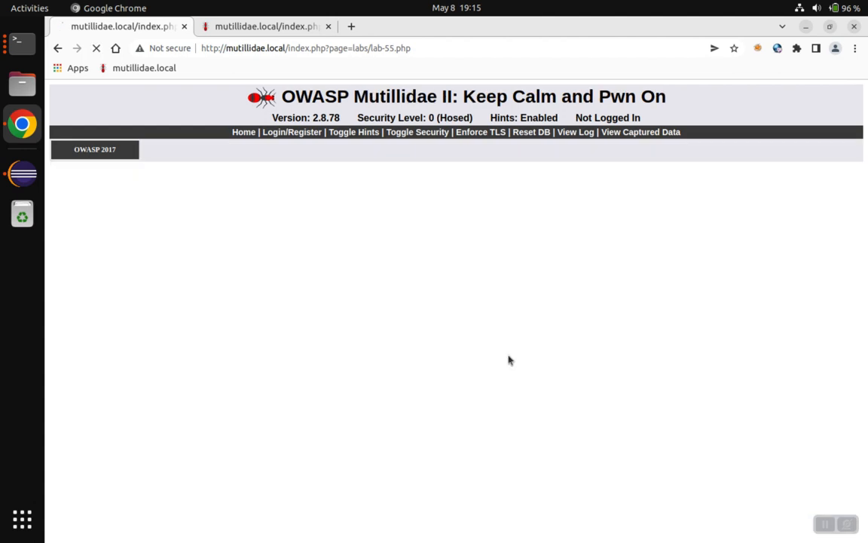